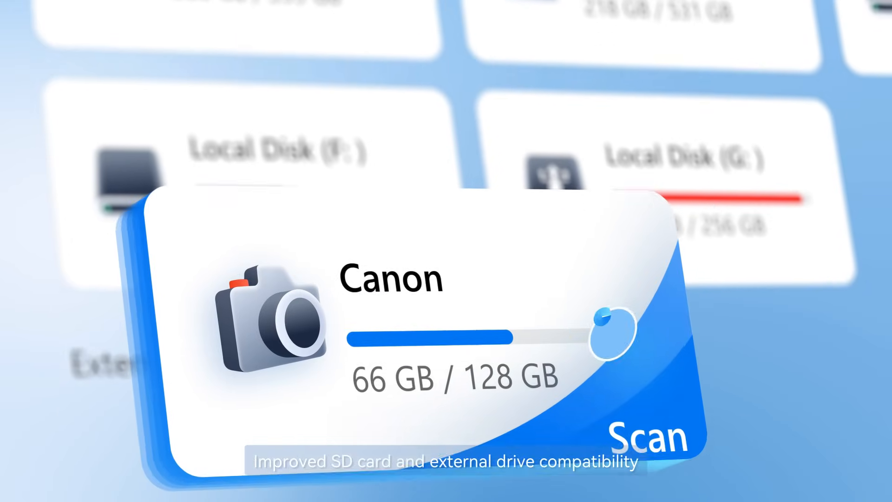
Start a scan of the 128 GB Canon SD card under External Devices.
click(649, 438)
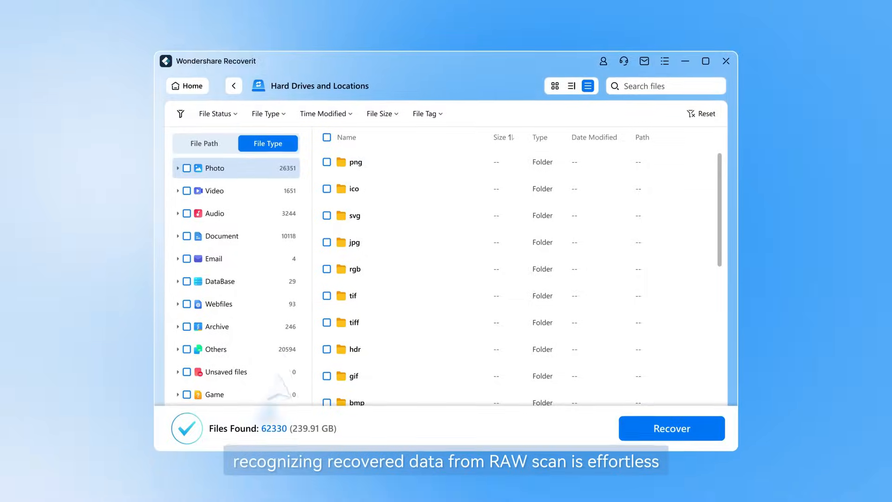
Browse the 62,330 RAW scan results by file type, such as Audio.
text(Audio)
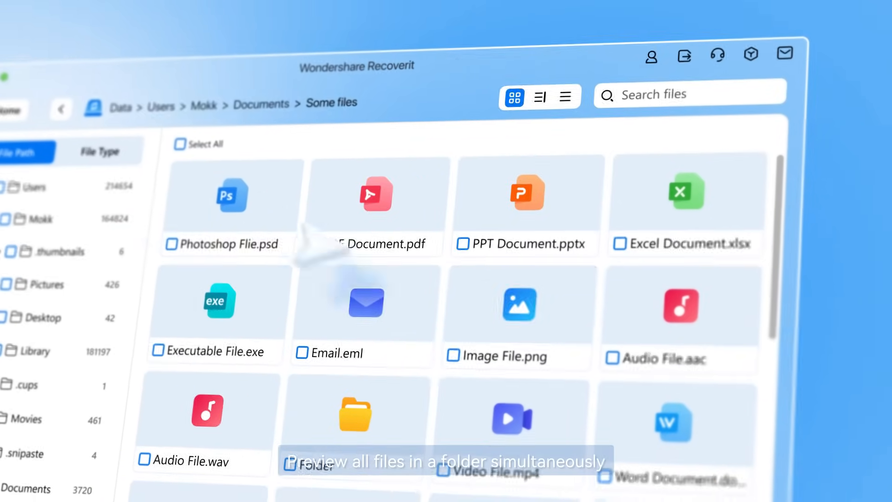
Preview Video File.mp4 (6.45 MB) from the grid of recovered files.
double_click(510, 421)
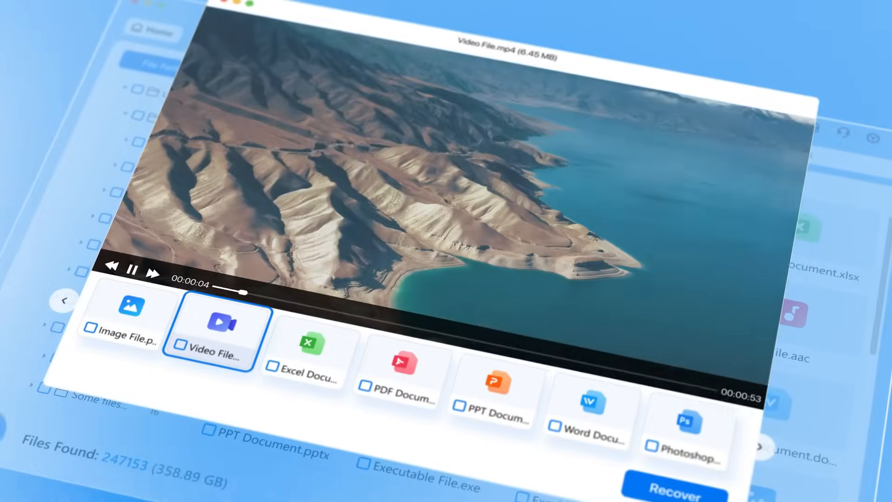